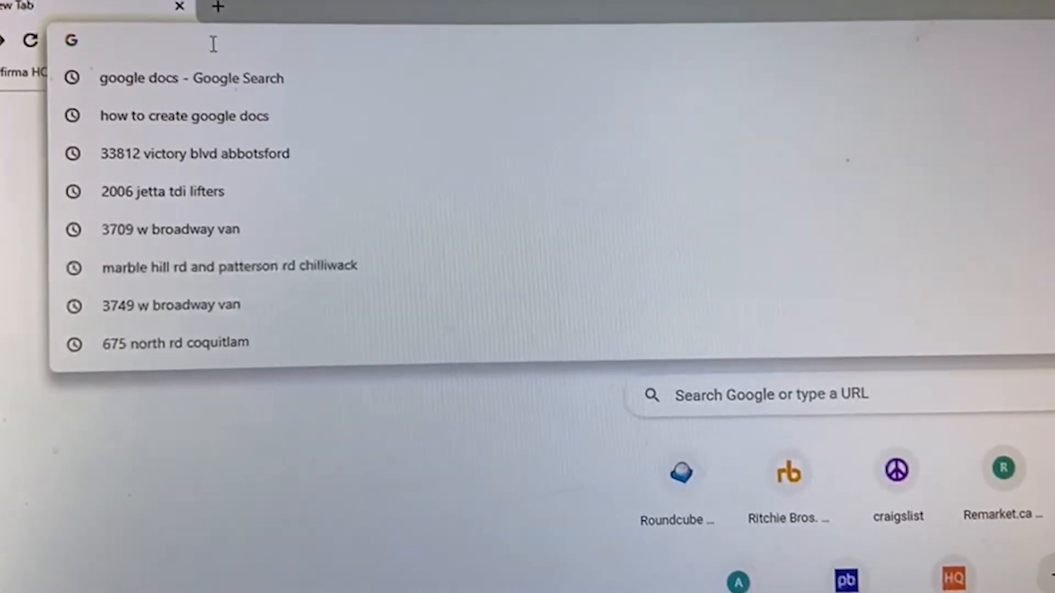
Rerun the earlier 'google docs' Google search from the address bar suggestions
{"action": "left_click", "coordinate": [191, 78]}
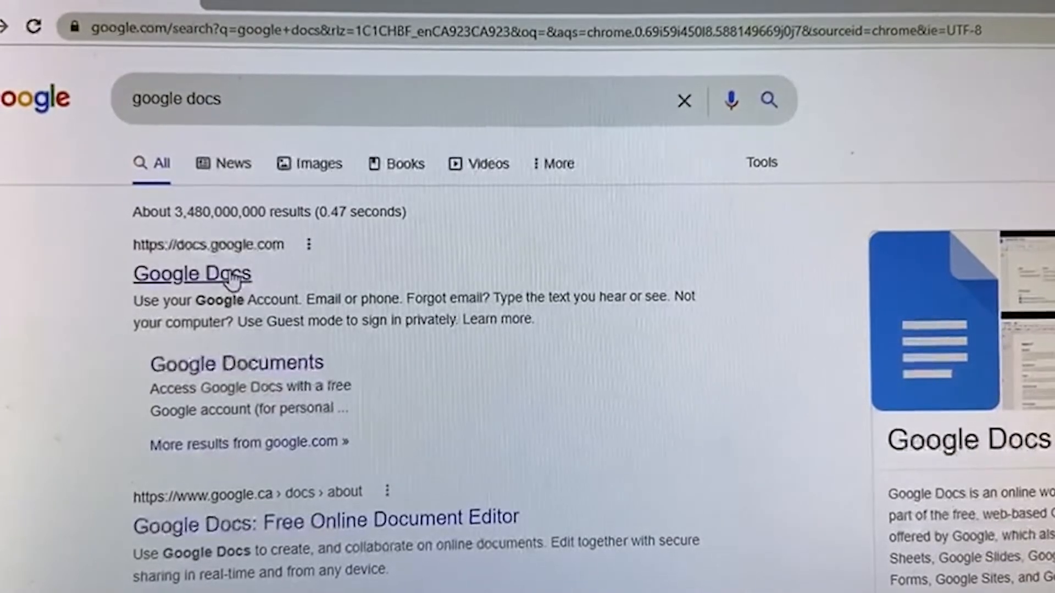
Follow the Google Docs search result to docs.google.com
{"action": "left_click", "coordinate": [192, 274]}
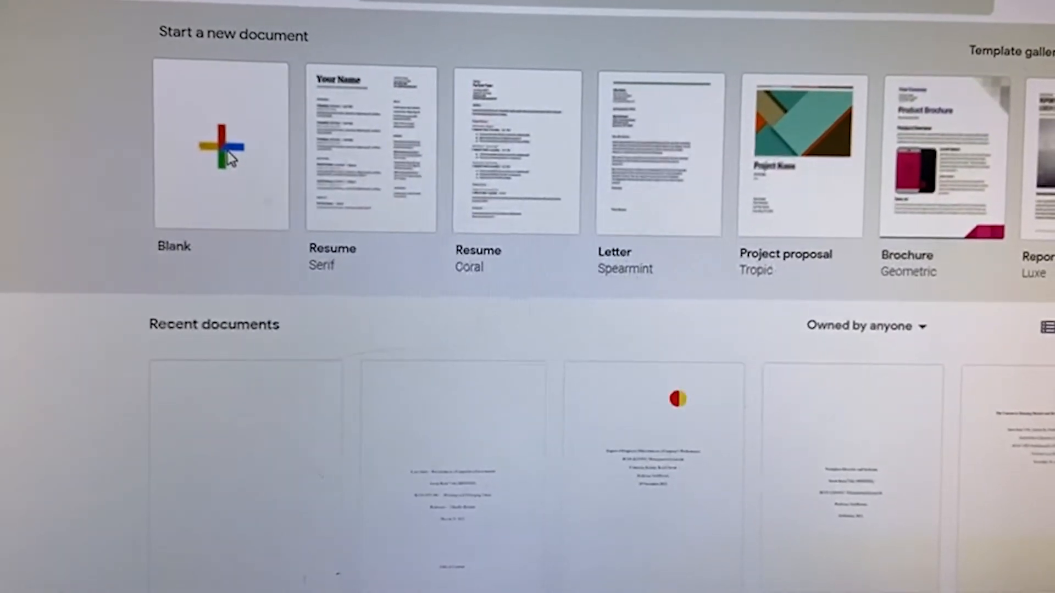
Start a Blank document and begin sharing it
{"action": "left_click", "coordinate": [222, 146]}
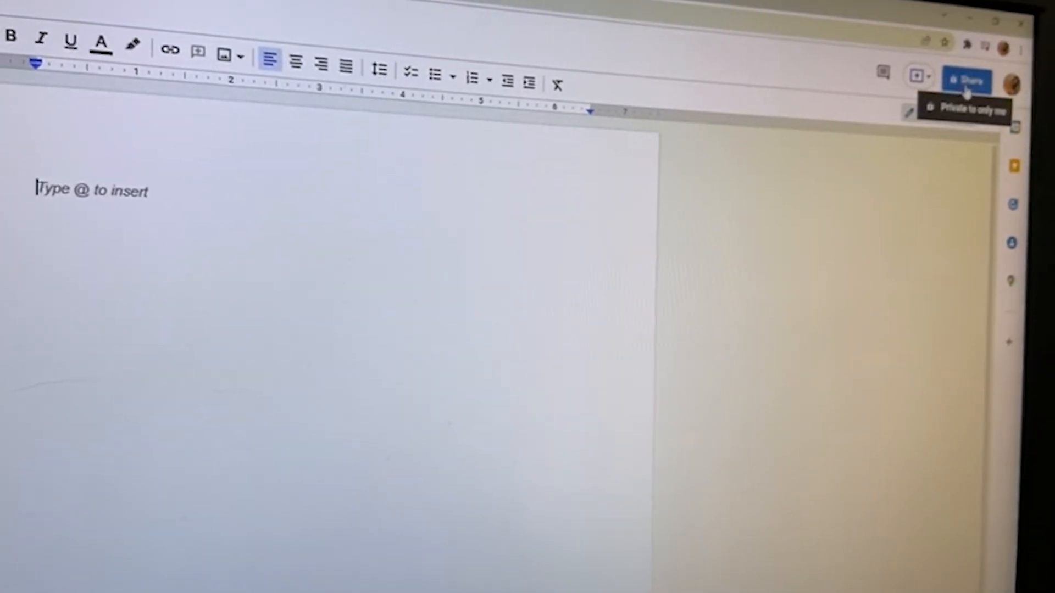
{"action": "left_click", "coordinate": [965, 79]}
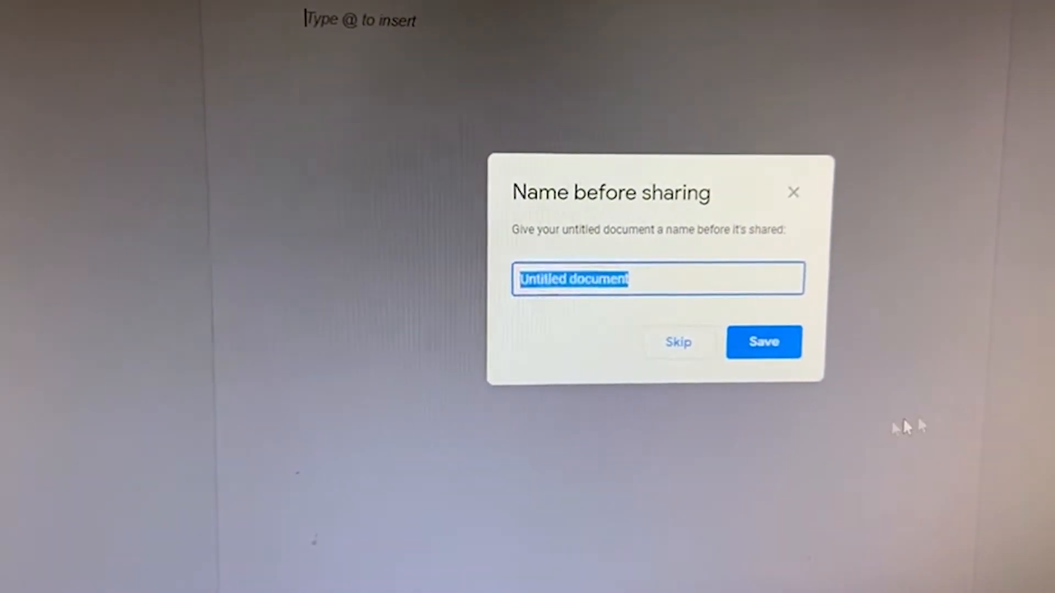
Skip naming the untitled document to reach the sharing dialog
{"action": "left_click", "coordinate": [763, 342]}
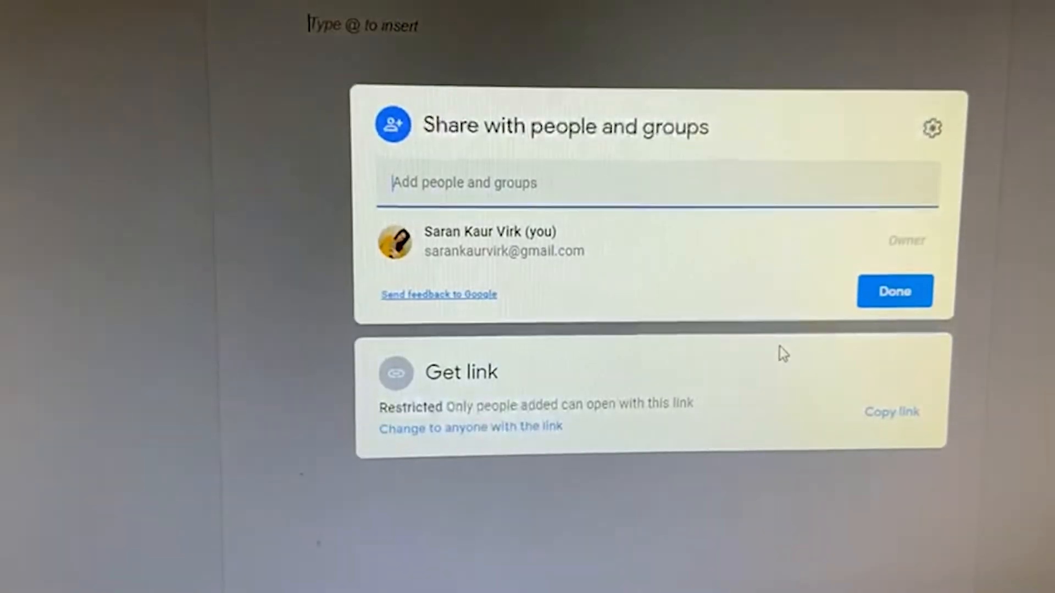